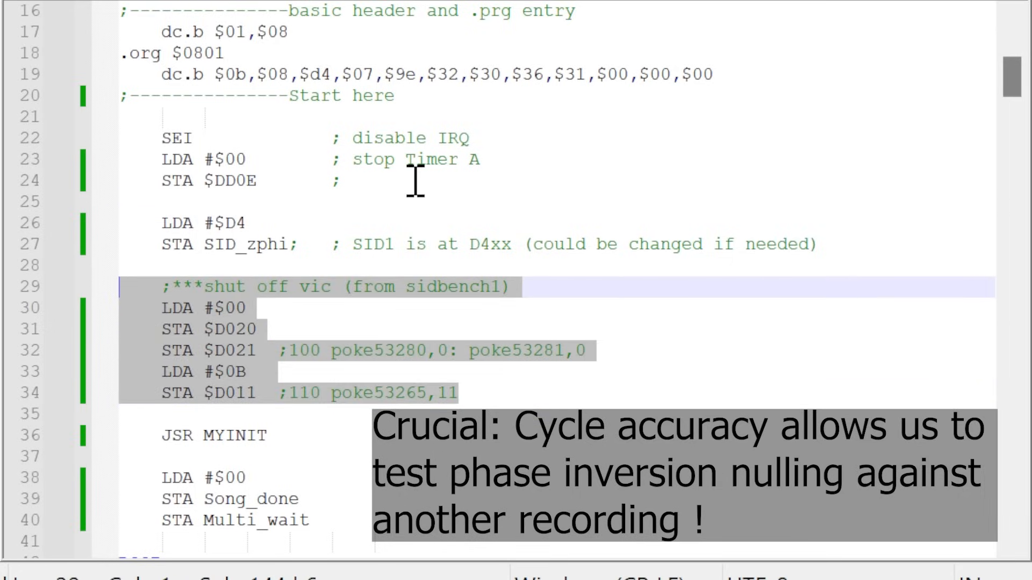
pyautogui.scroll(-3)
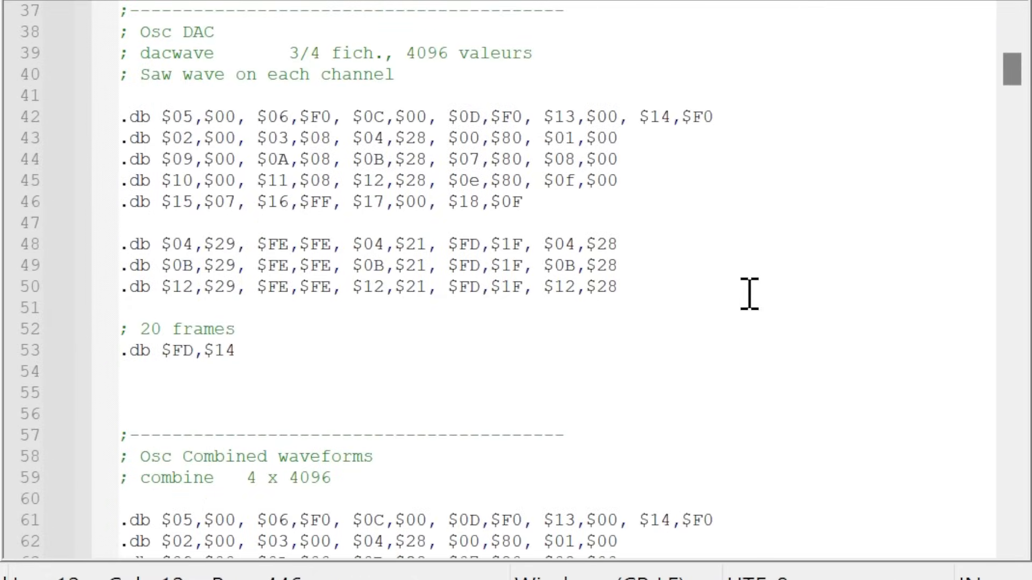
pyautogui.scroll(-3)
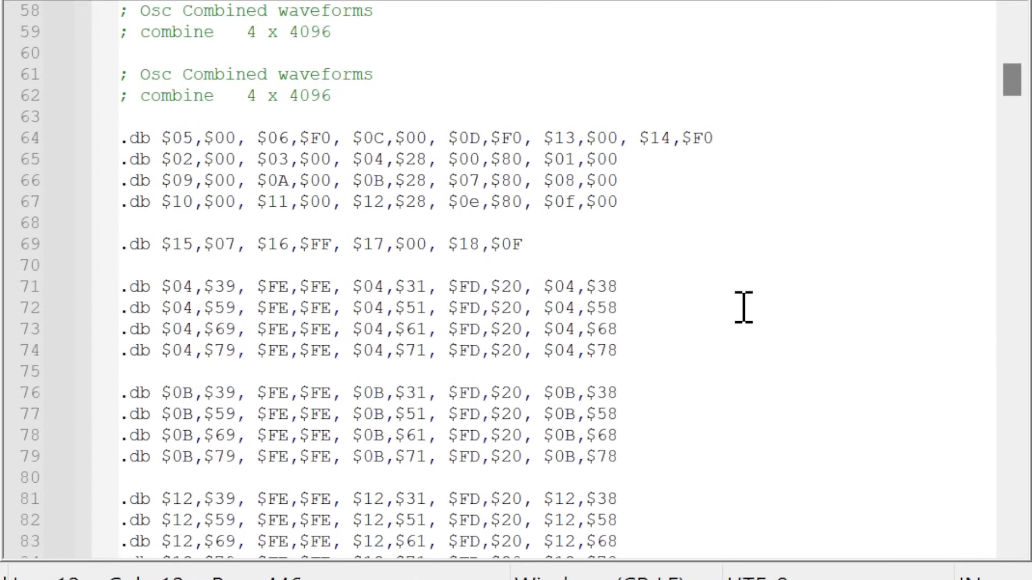